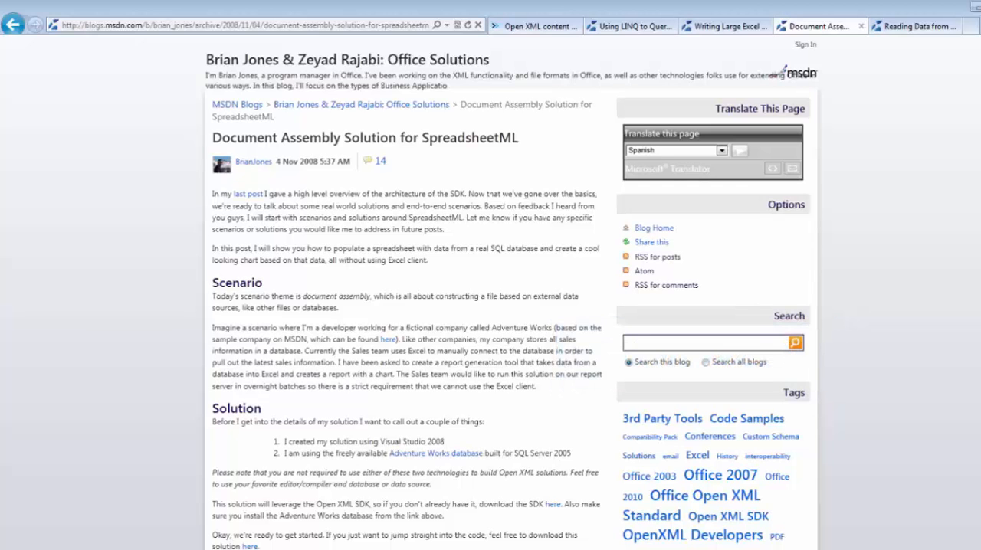
# Step: Switch to Excel showing the OxdContent workbook on Sheet1
pyautogui.click(723, 24)
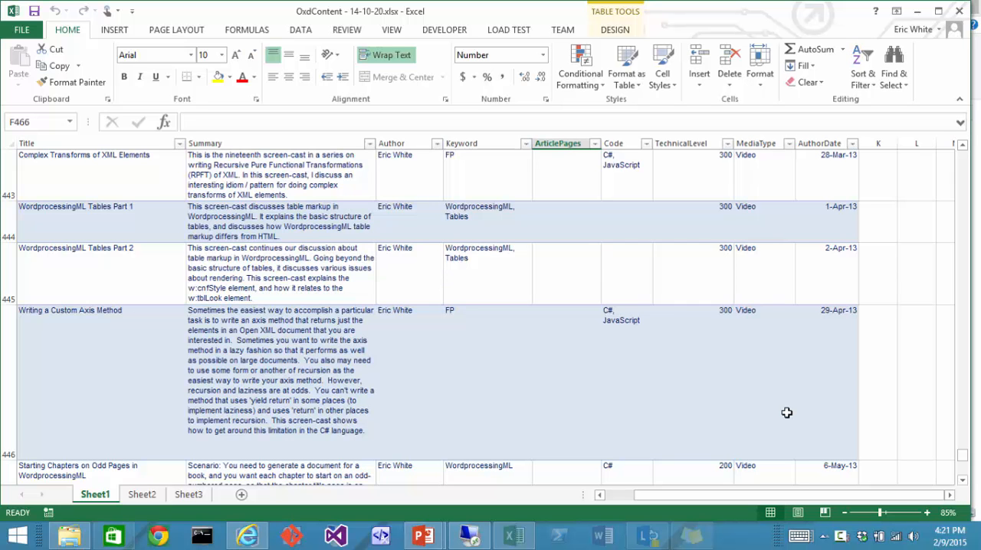
# Step: Filter the Open XML content browser to SpreadsheetML and scroll its 87 results
pyautogui.click(247, 535)
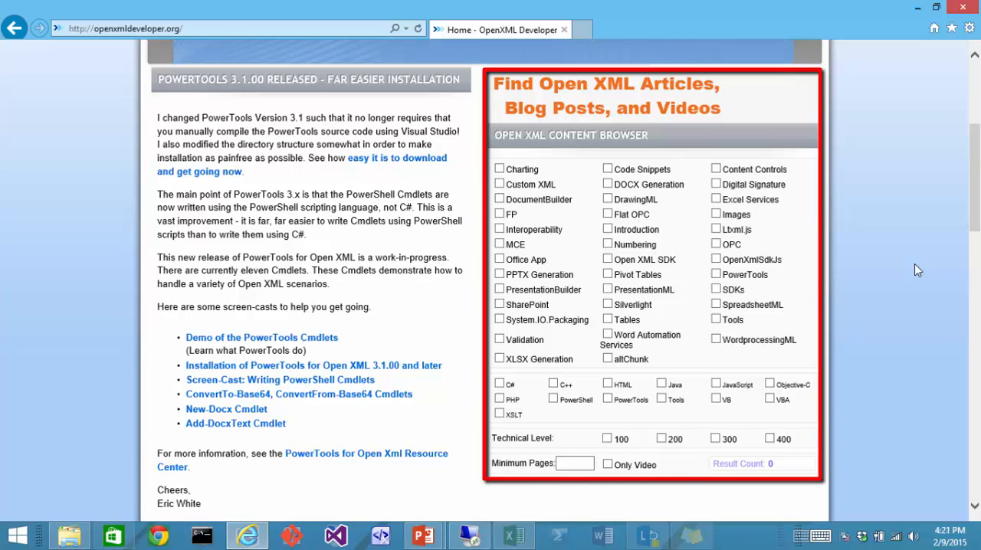
pyautogui.moveTo(695, 327)
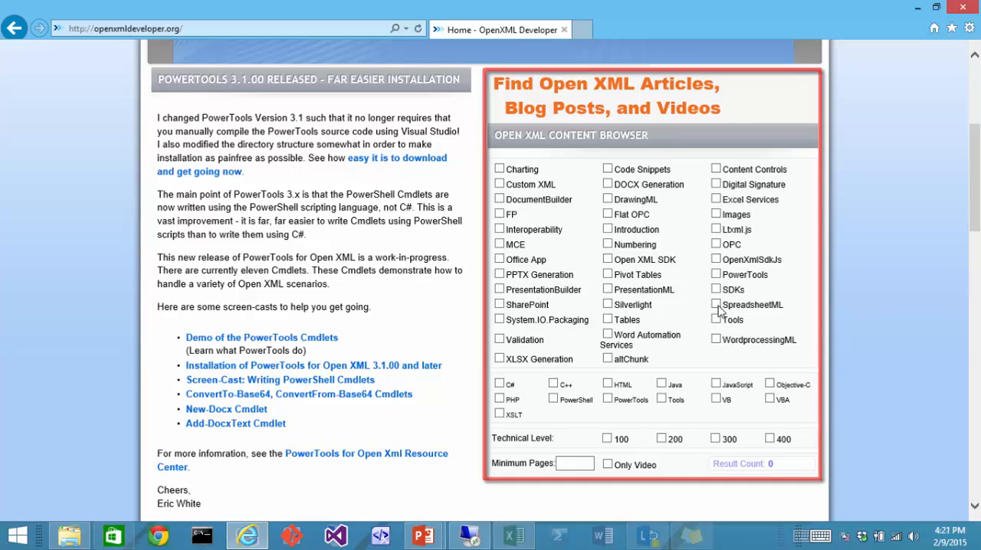
pyautogui.click(714, 305)
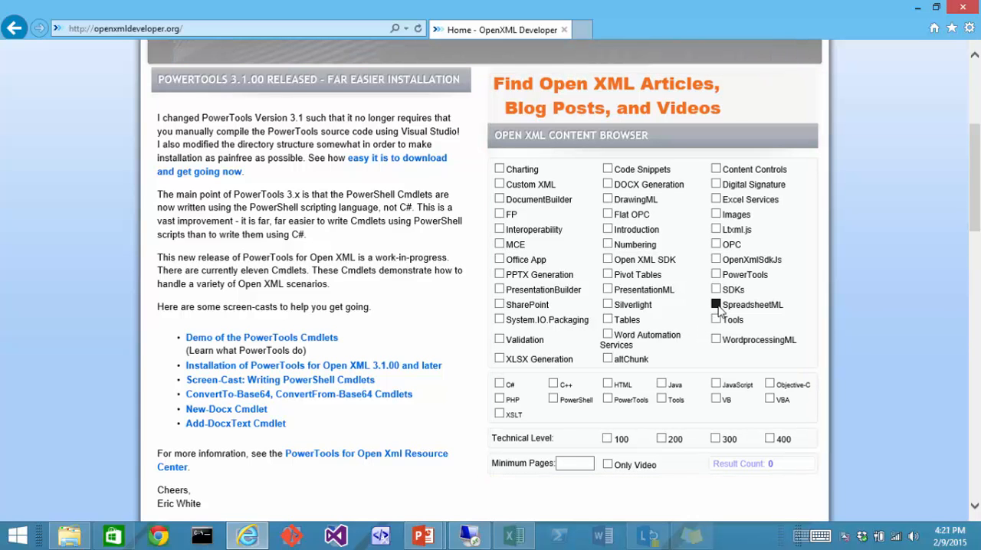
pyautogui.click(715, 303)
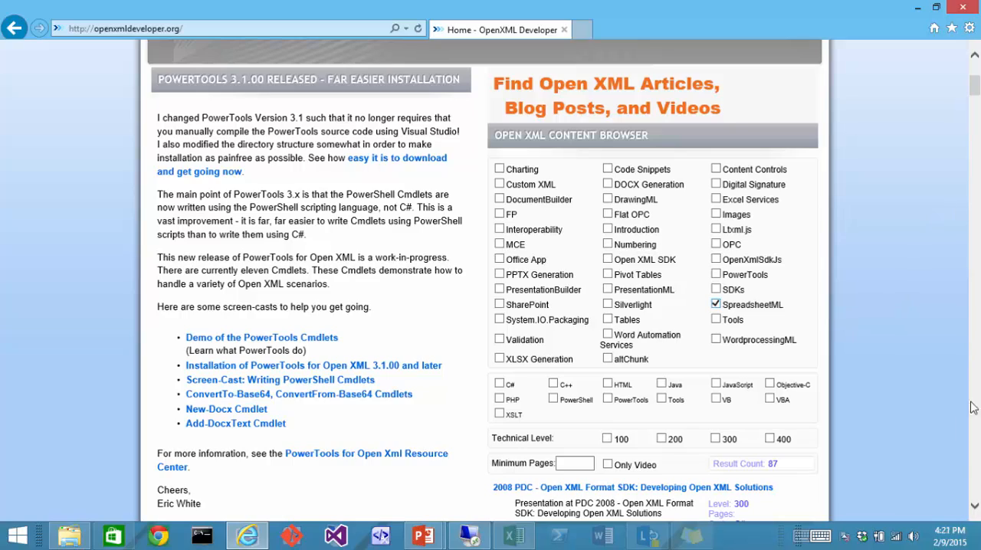
pyautogui.scroll(-3)
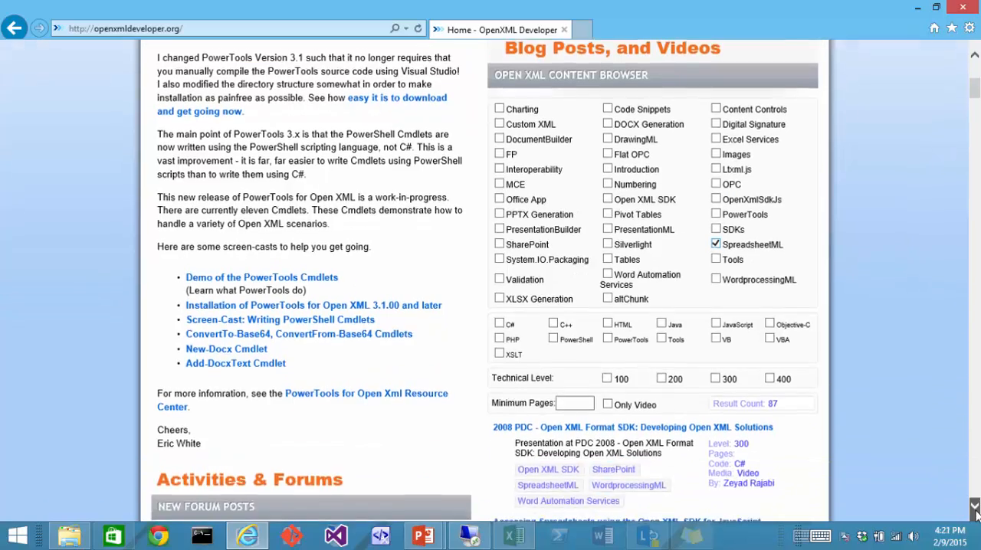
pyautogui.scroll(-3)
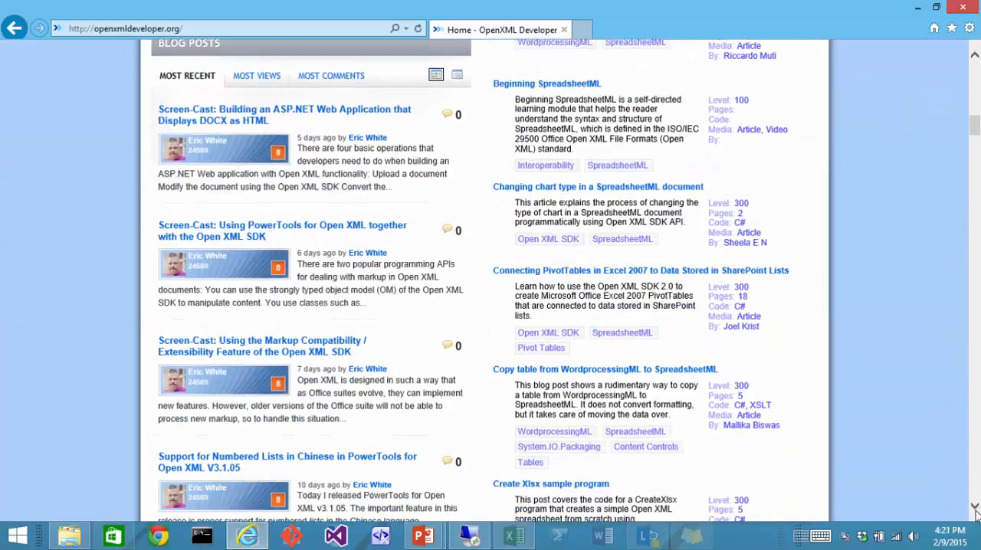
pyautogui.moveTo(904, 333)
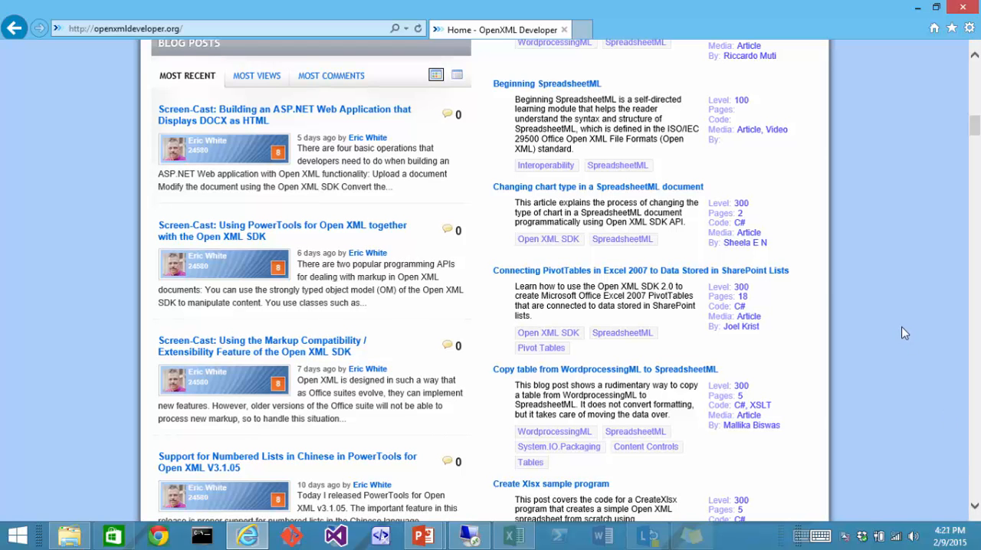
pyautogui.moveTo(944, 88)
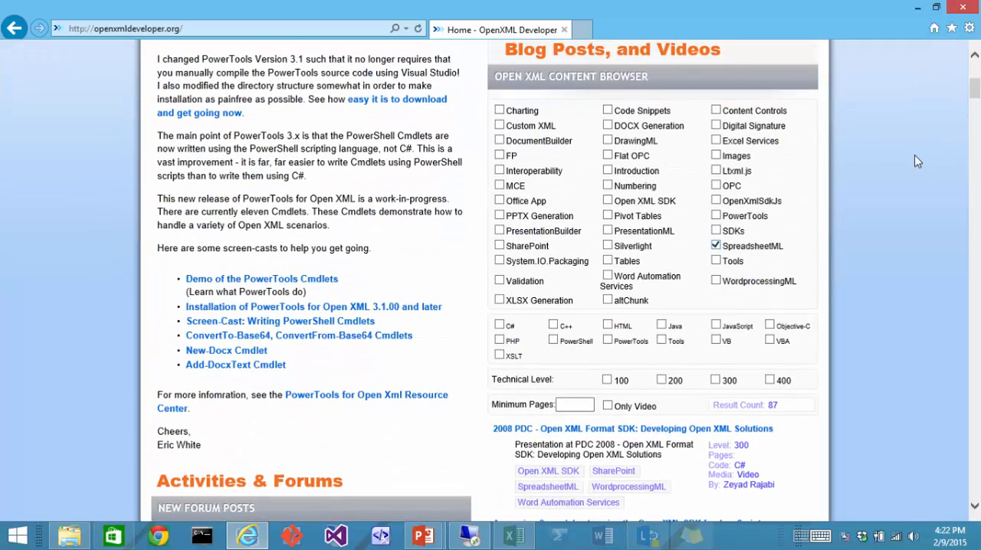
pyautogui.moveTo(914, 151)
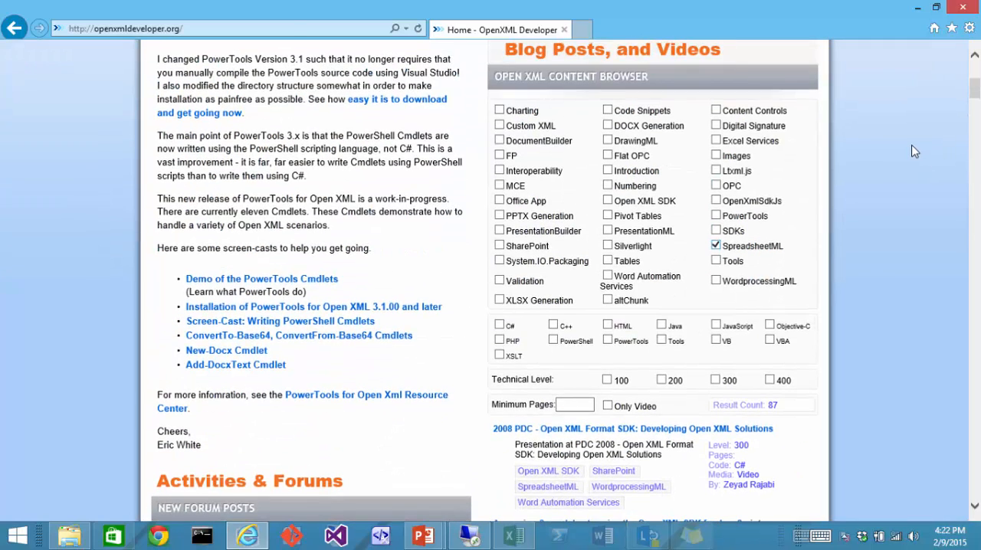
pyautogui.moveTo(901, 196)
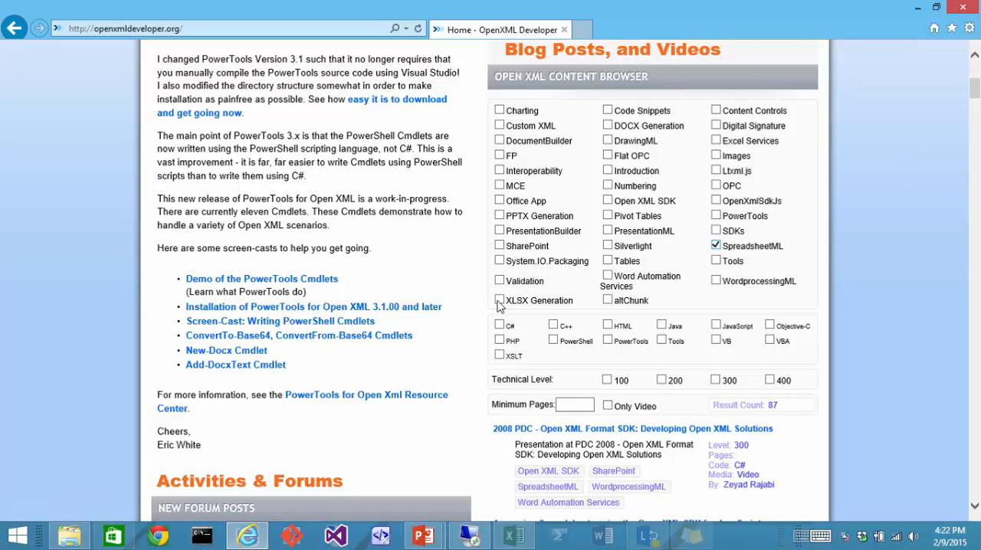
# Step: Add the XLSX Generation and Only Video filters, leaving two results
pyautogui.click(500, 301)
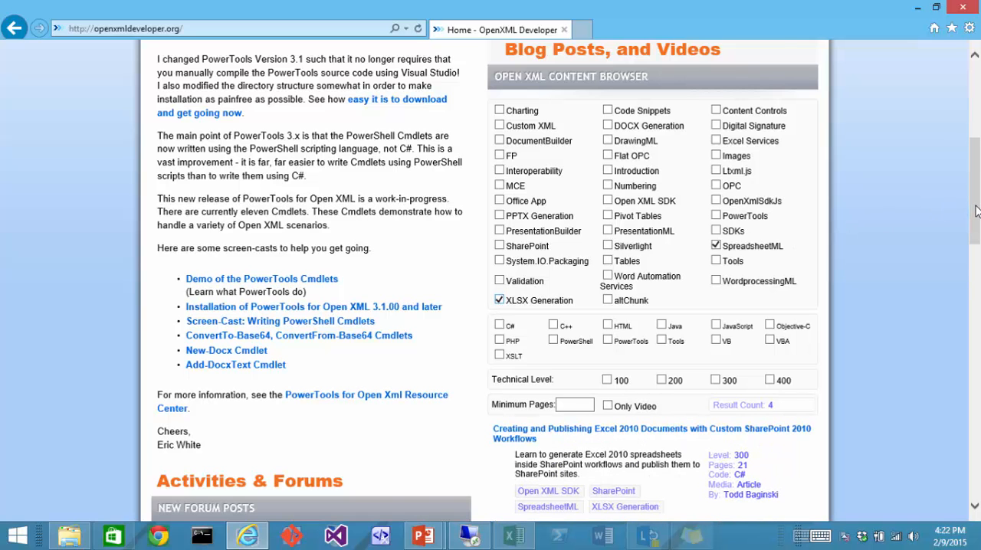
pyautogui.scroll(-3)
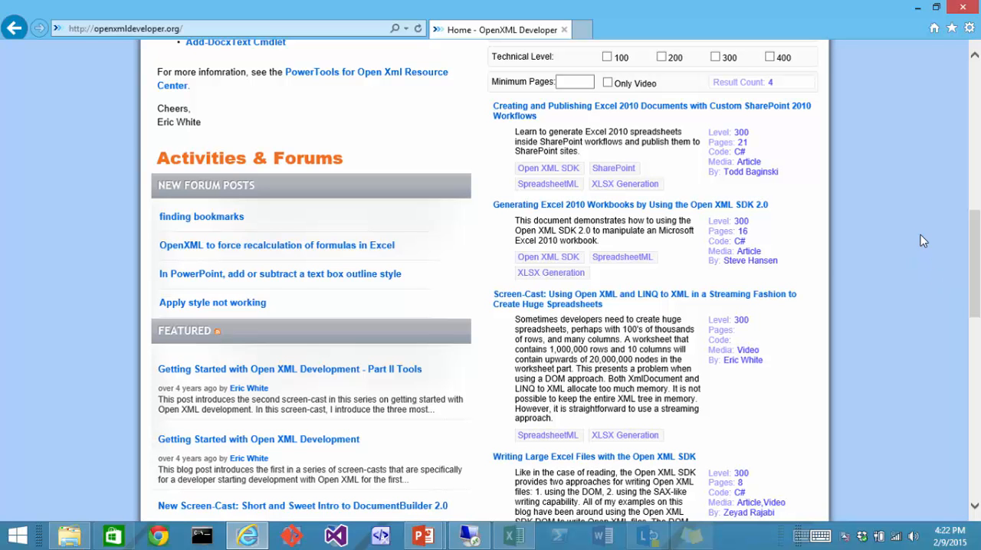
pyautogui.moveTo(973, 296)
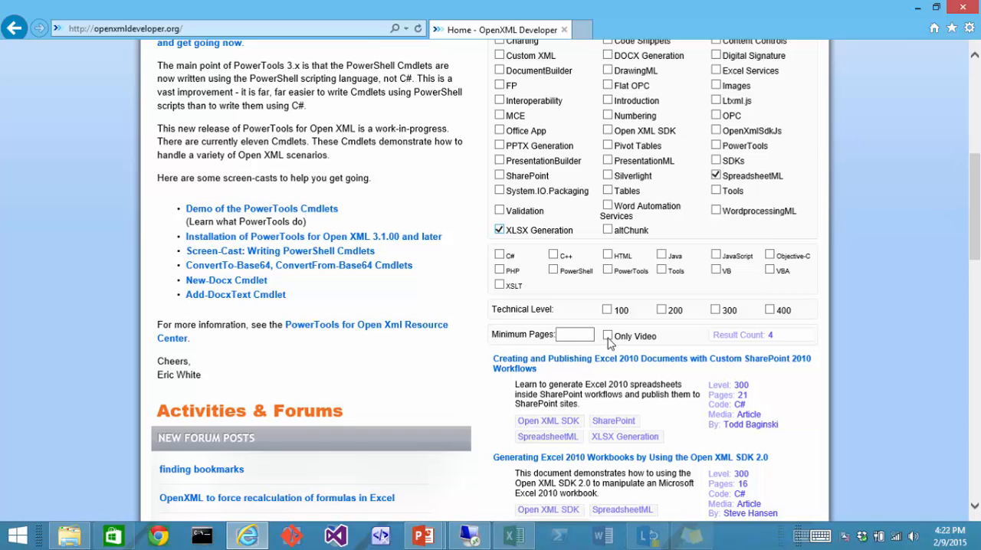
pyautogui.click(607, 335)
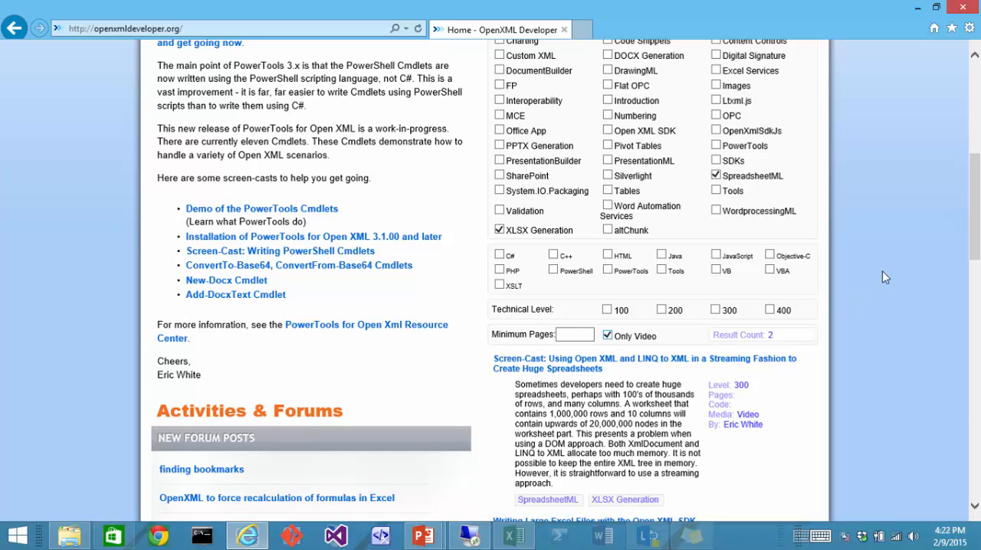
pyautogui.scroll(-3)
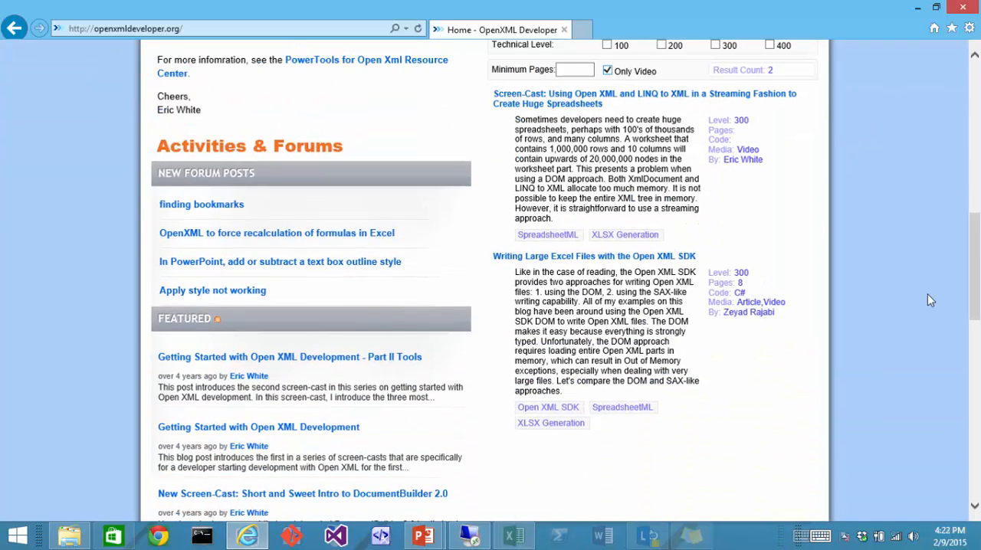
pyautogui.moveTo(929, 236)
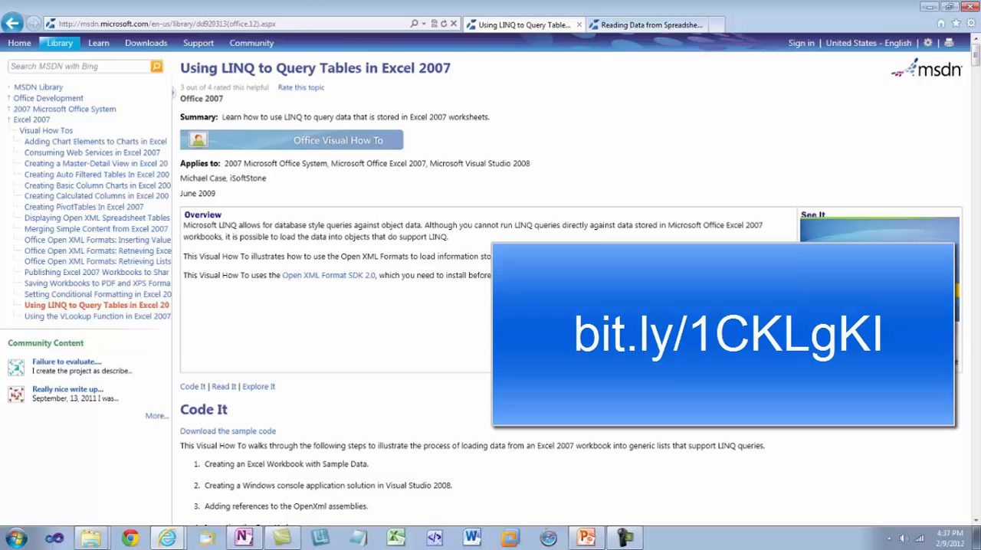
pyautogui.click(646, 24)
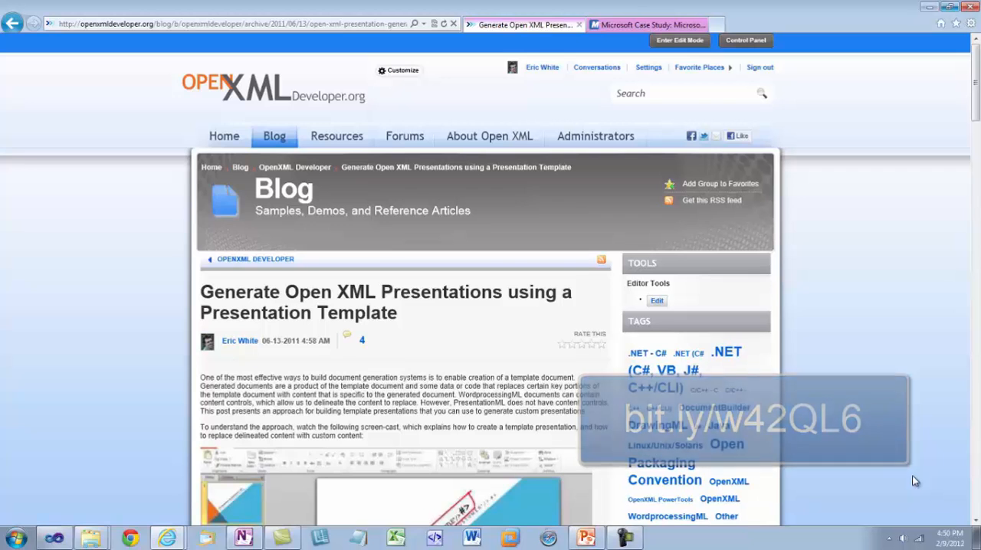
pyautogui.scroll(-3)
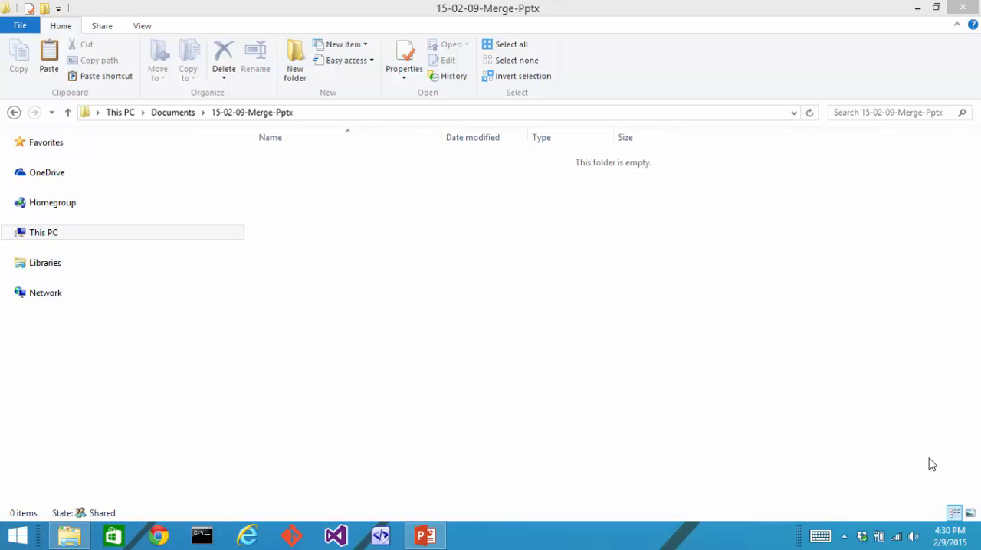
pyautogui.moveTo(901, 448)
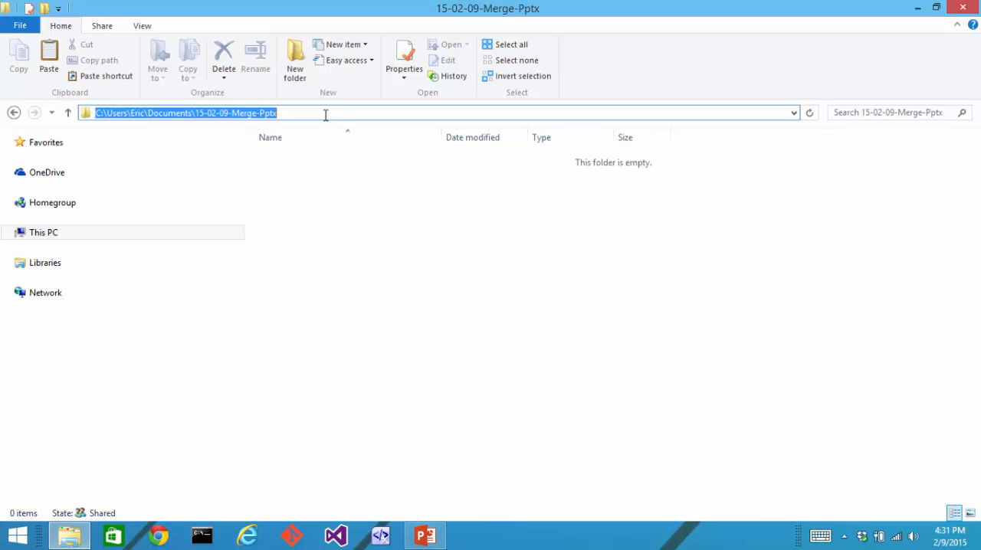
# Step: Launch PowerShell from the Explorer address bar in the 15-02-09-Merge-Pptx folder
pyautogui.write('powershell')
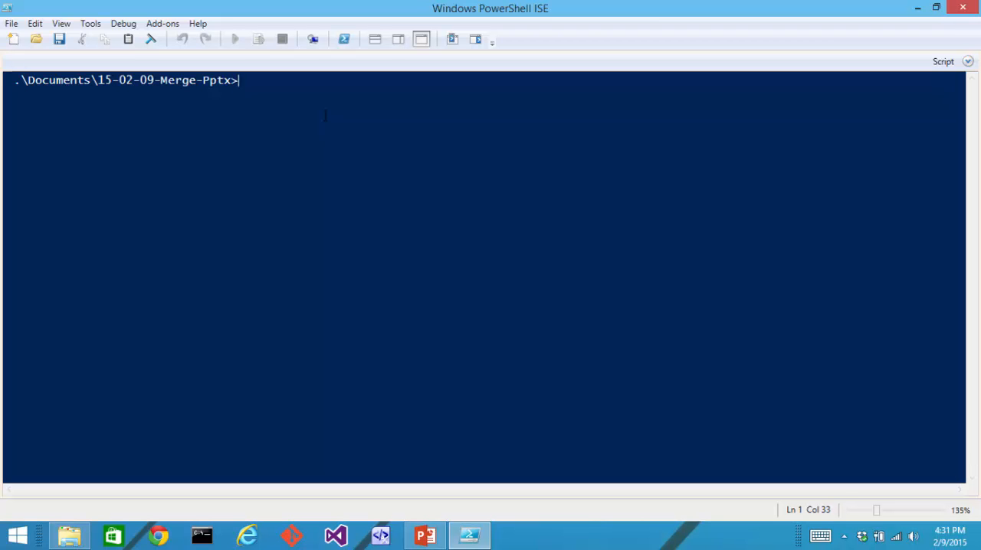
# Step: Run get-help Merge-Pptx with the examples option
pyautogui.write('get-help Merge-')
pyautogui.write('New-Pptx Input1')
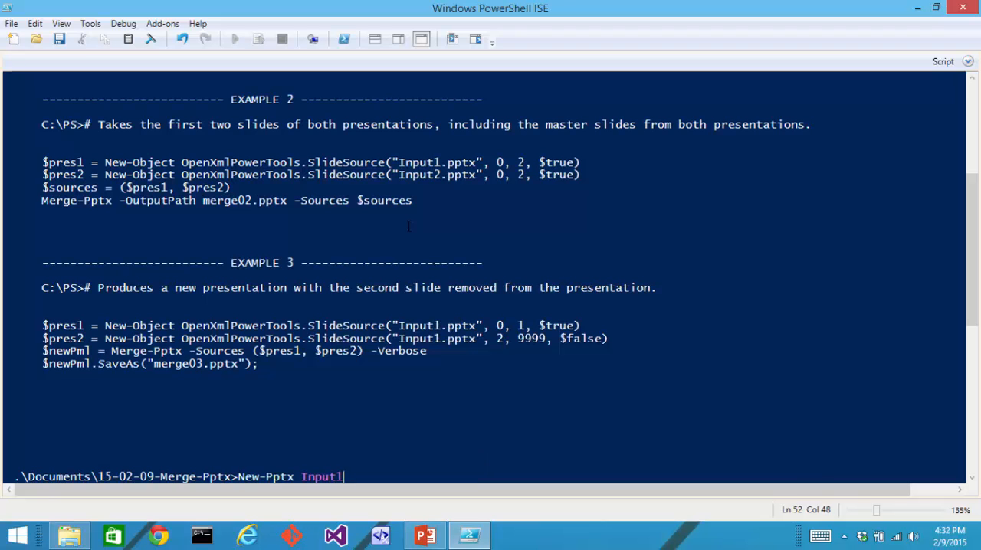
# Step: Run New-Pptx Input1.pptx -FiveSlides, then New-Pptx for Input2.pptx
pyautogui.write('.pptx -FiveSlides')
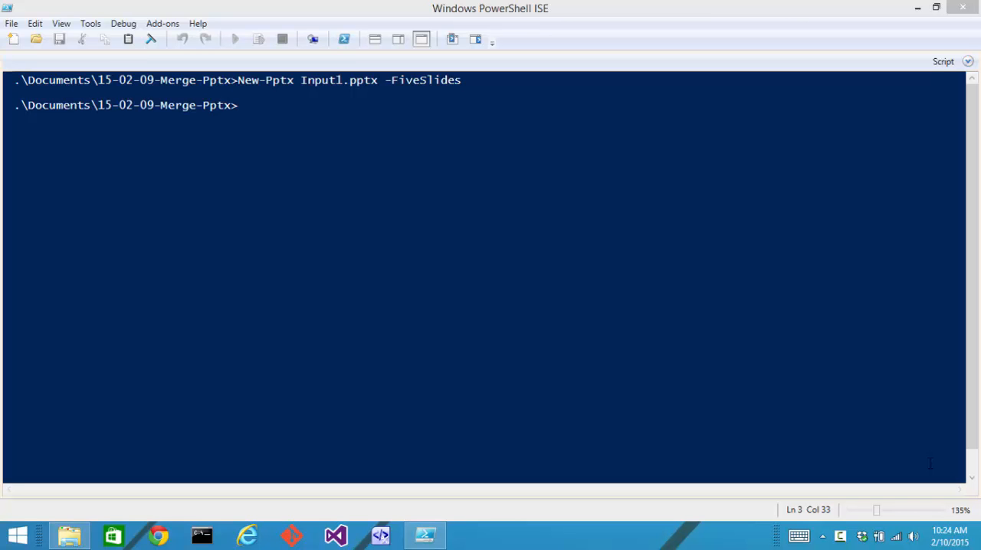
pyautogui.write('New-Pptx Input2.ppt')
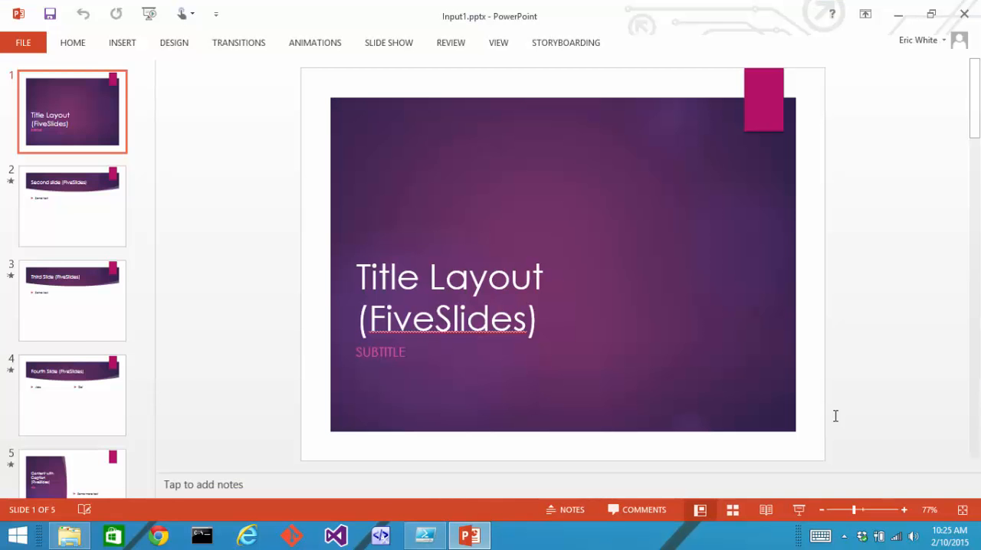
pyautogui.moveTo(840, 423)
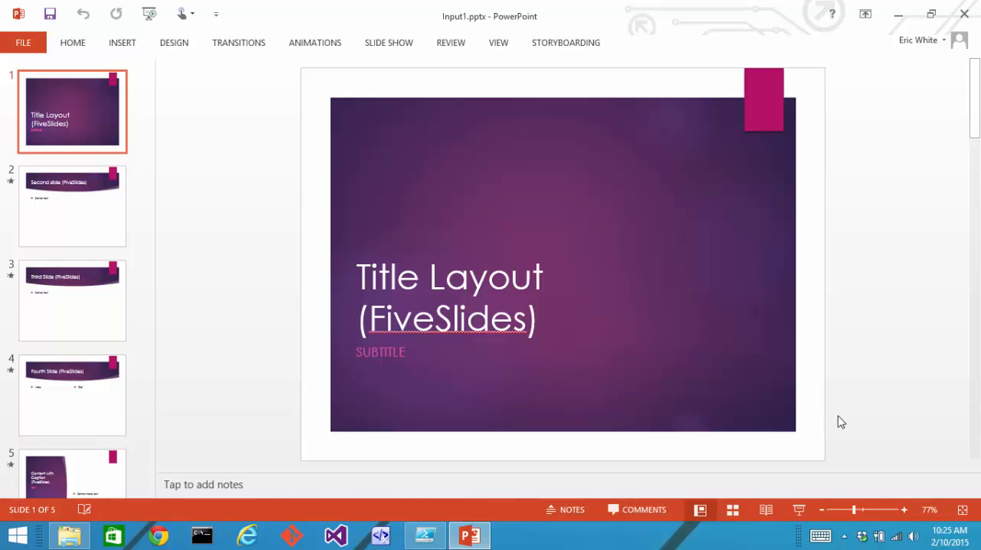
pyautogui.moveTo(843, 422)
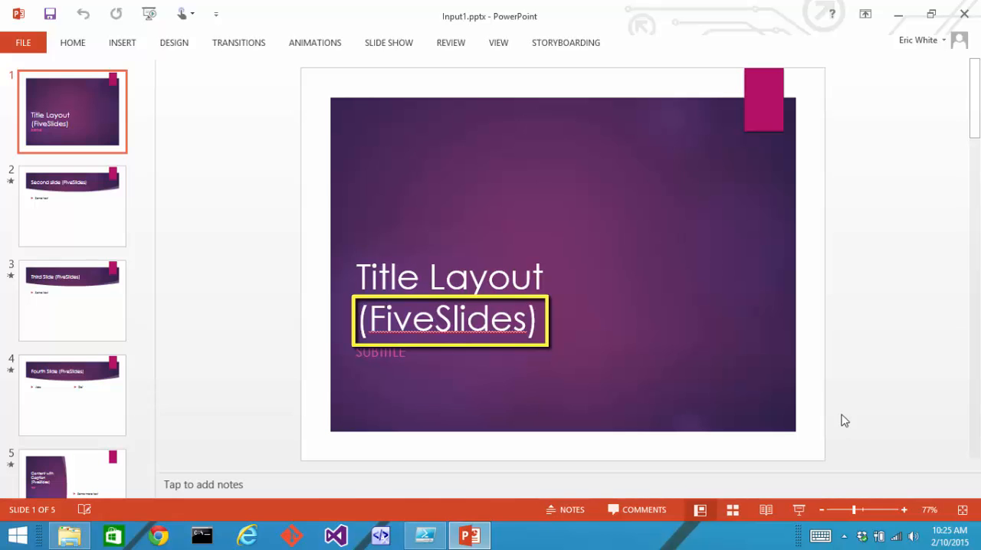
pyautogui.moveTo(941, 34)
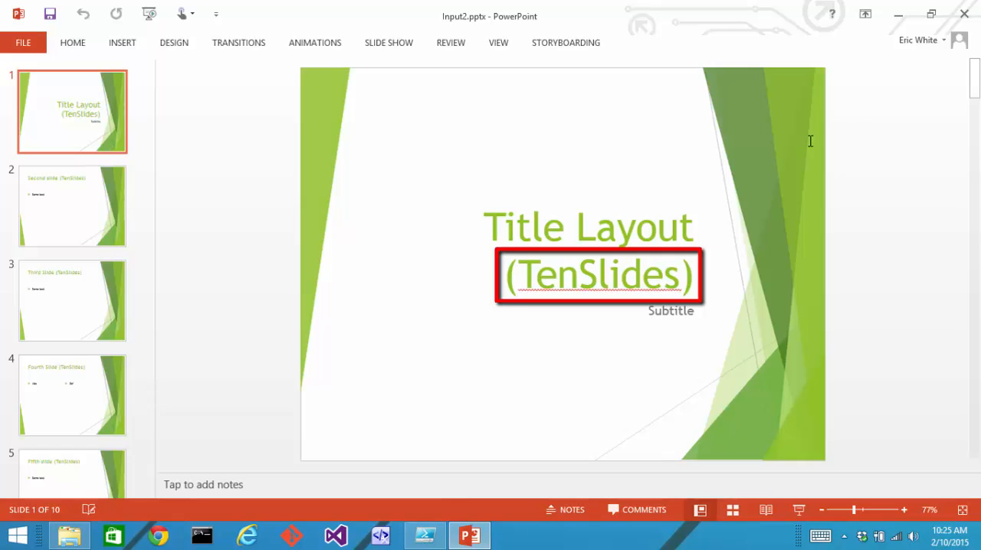
# Step: Review Input1 and Input2 in PowerPoint and return to PowerShell ISE
pyautogui.click(815, 144)
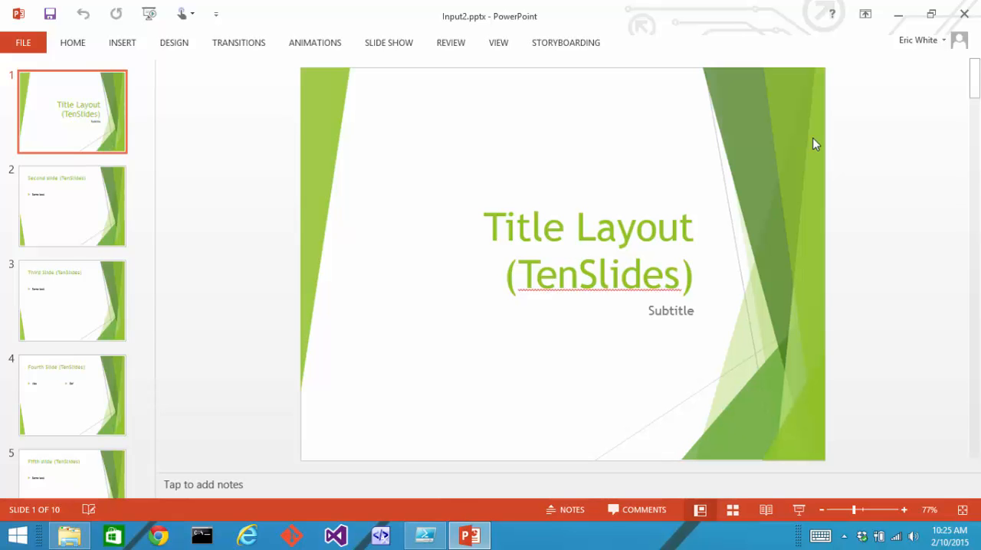
pyautogui.click(426, 534)
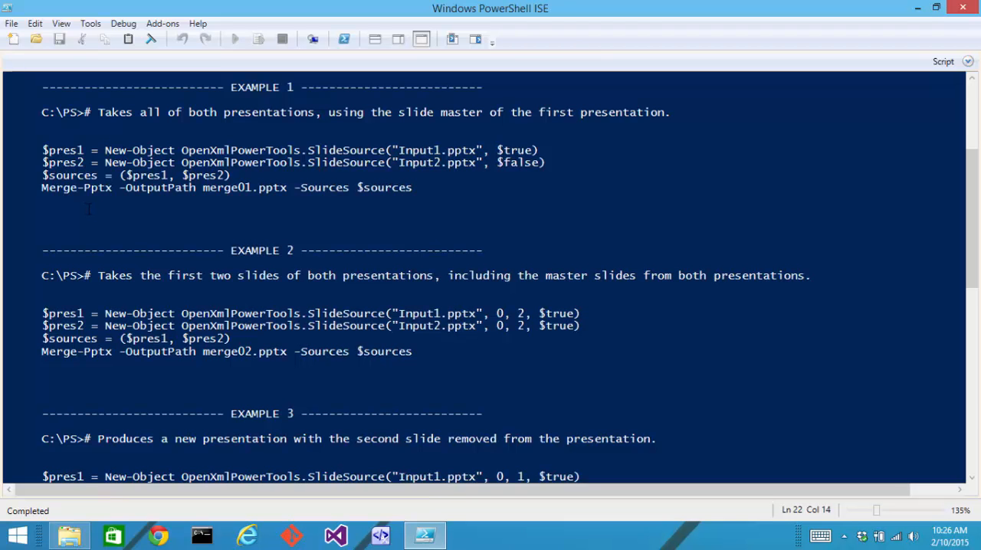
# Step: Paste the Example 1 and 2 commands to create merge01.pptx and merge02.pptx
pyautogui.click(14, 40)
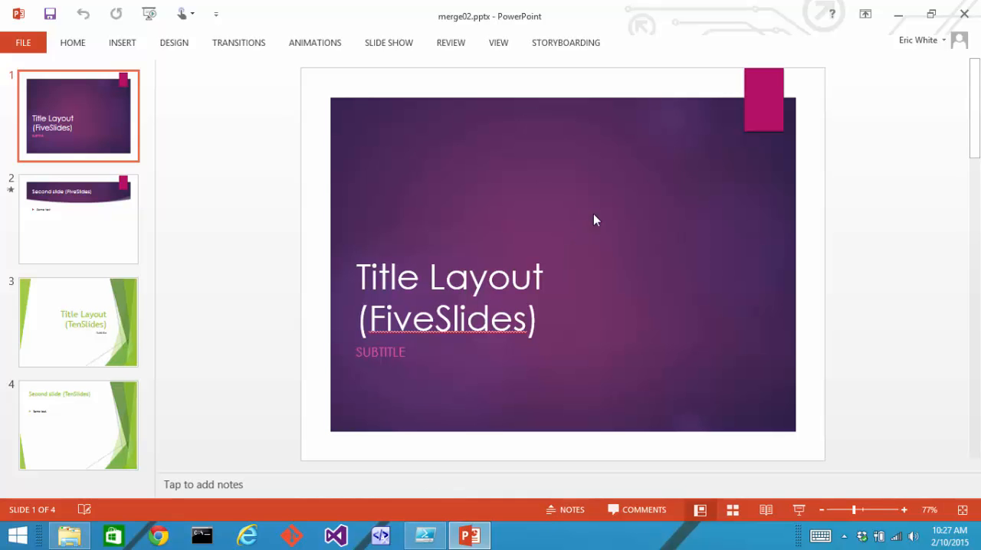
# Step: Return from merge02.pptx in PowerPoint to the Example 3 commands in PowerShell ISE
pyautogui.click(425, 535)
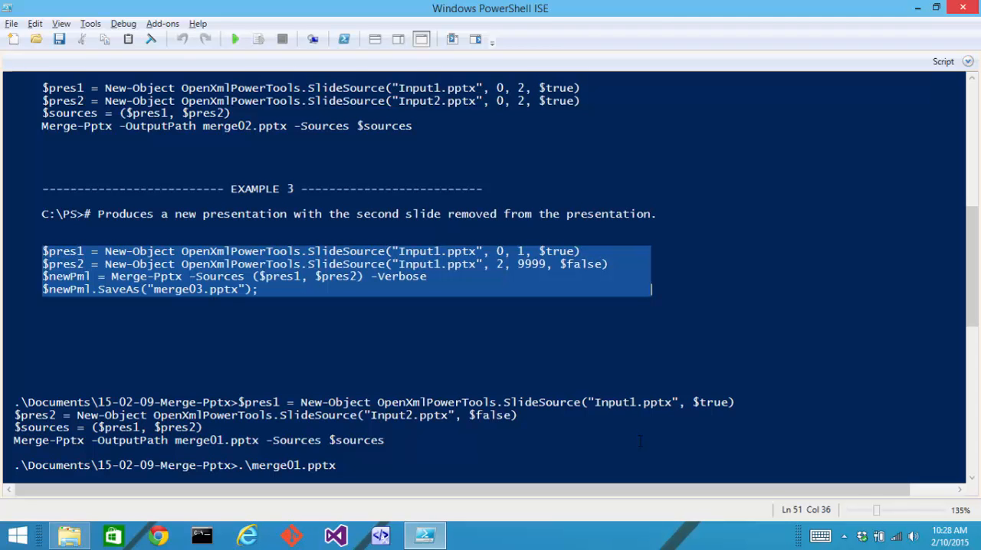
# Step: Select and copy the four Example 3 lines that build merge03.pptx
pyautogui.doubleClick(67, 276)
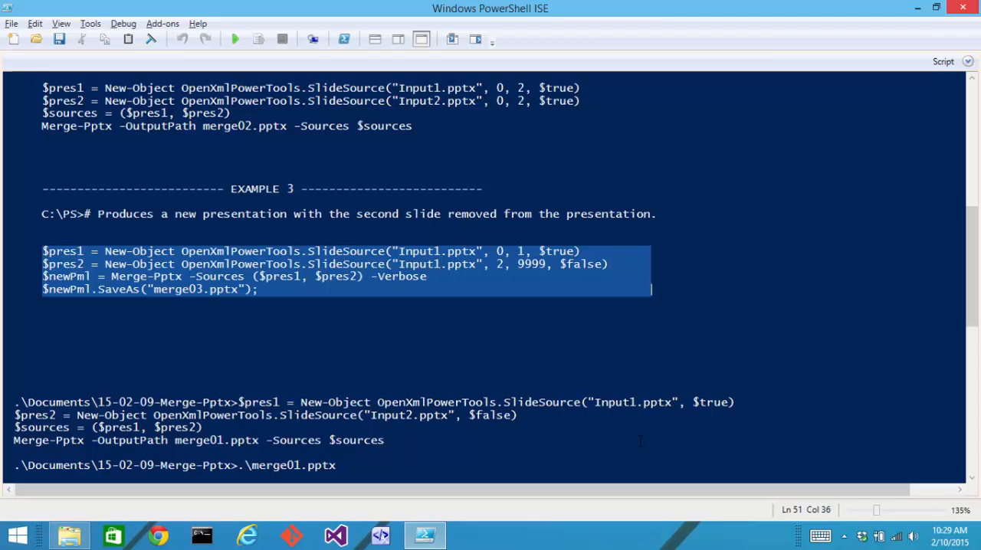
pyautogui.click(258, 39)
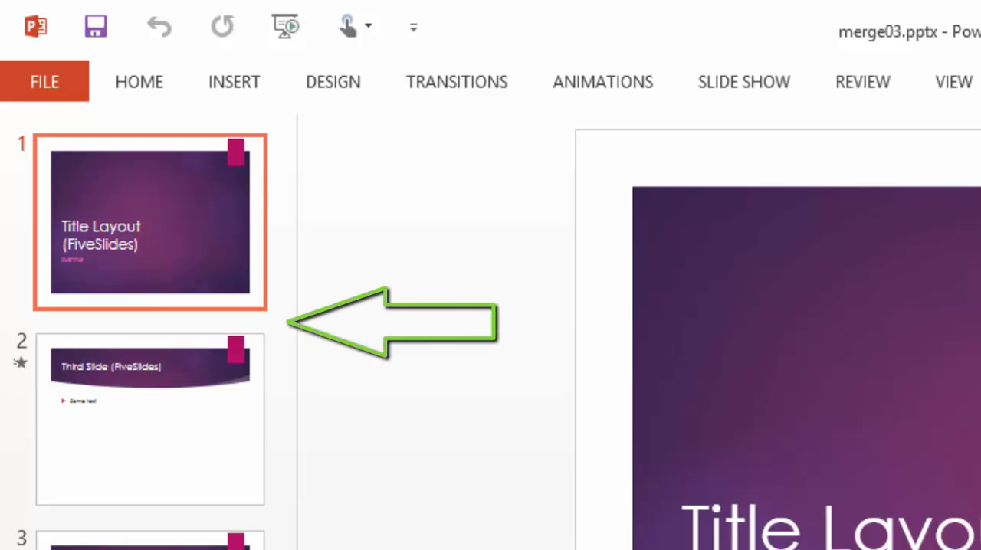
# Step: Display slide 2, 'Third Slide (FiveSlides)', confirming the original second slide was dropped
pyautogui.click(151, 420)
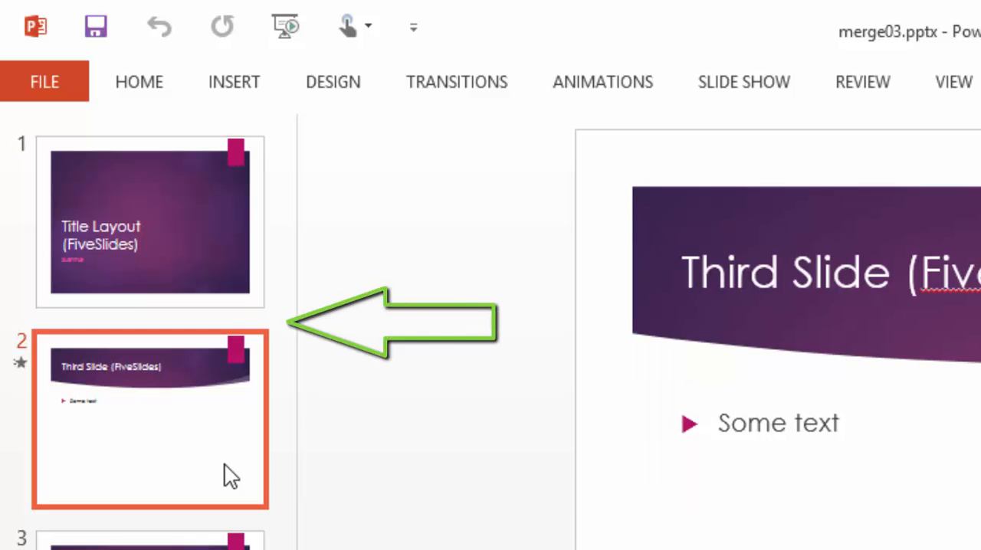